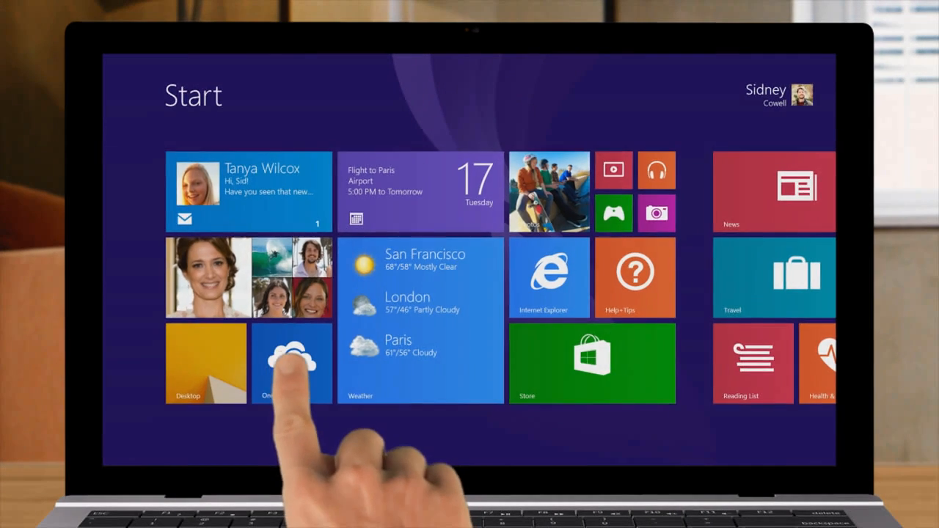
# Launch OneDrive from the Windows 8.1 Start screen tile
pyautogui.click(292, 363)
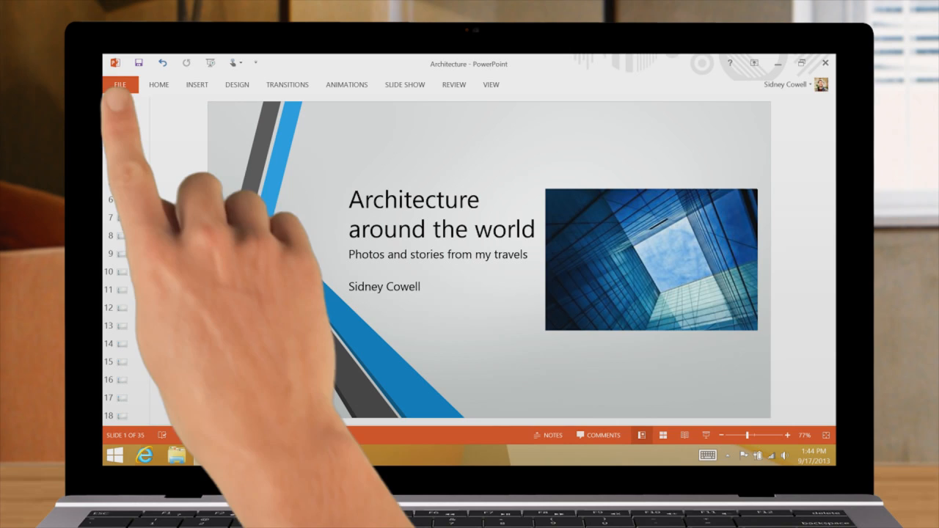
# Save Architecture to OneDrive, reopen it on the tablet, and show the photo's editing menu
pyautogui.click(120, 84)
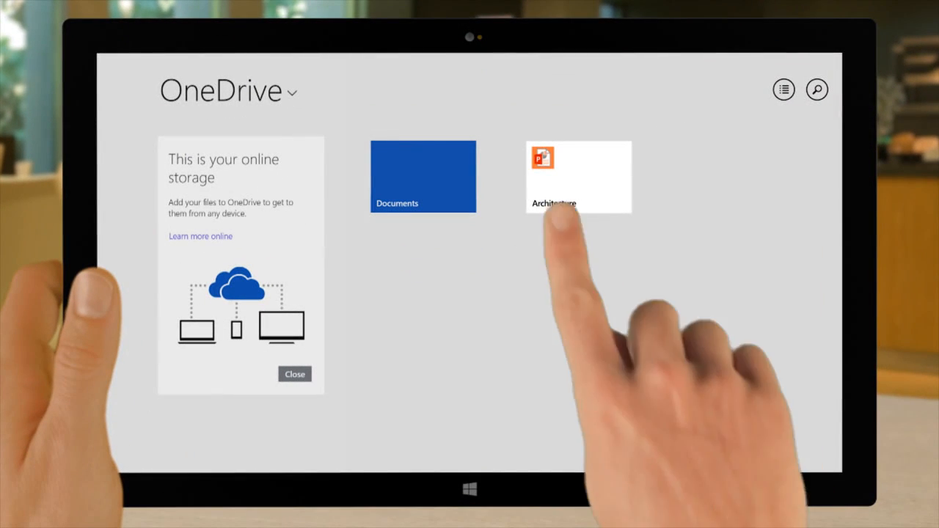
pyautogui.doubleClick(579, 176)
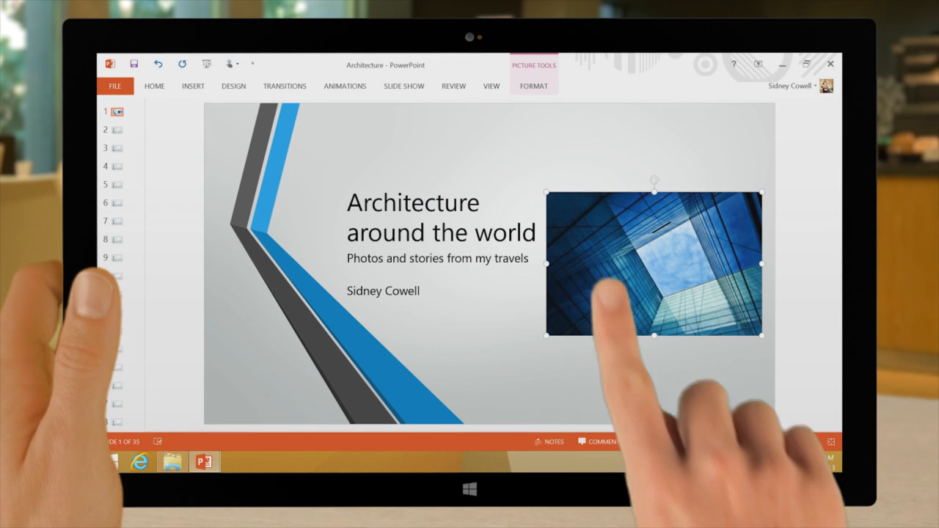
pyautogui.rightClick(653, 264)
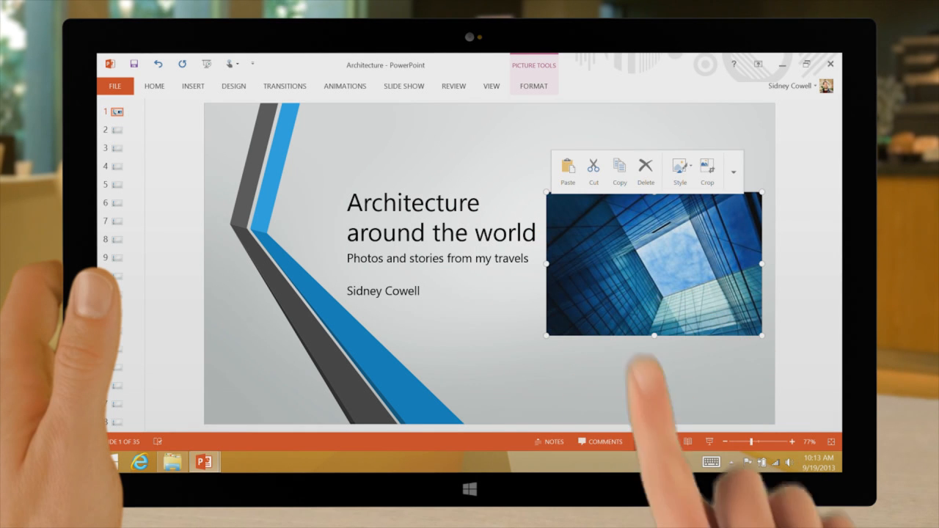